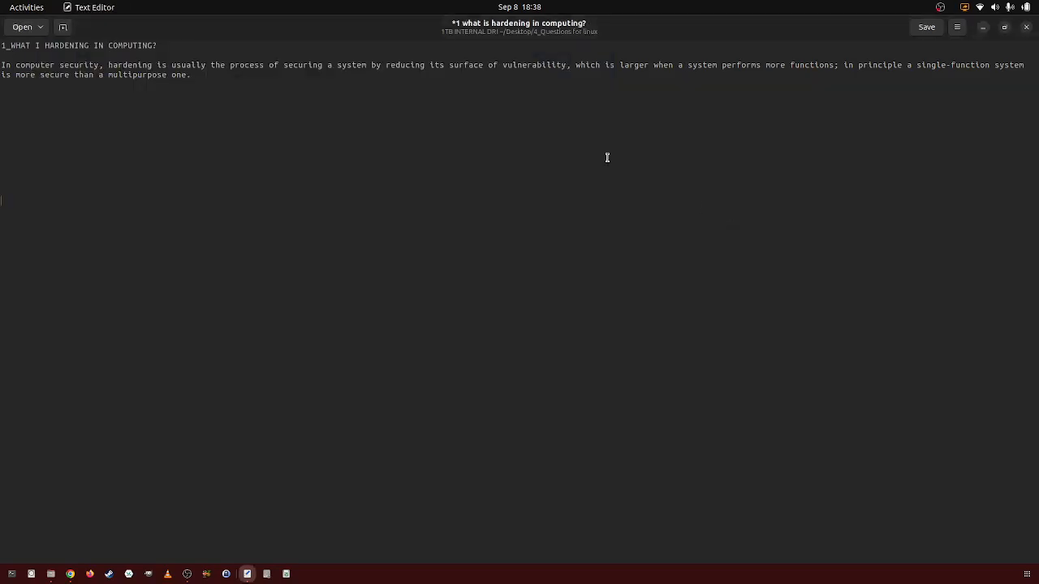
{"action": "left_click", "coordinate": [926, 26]}
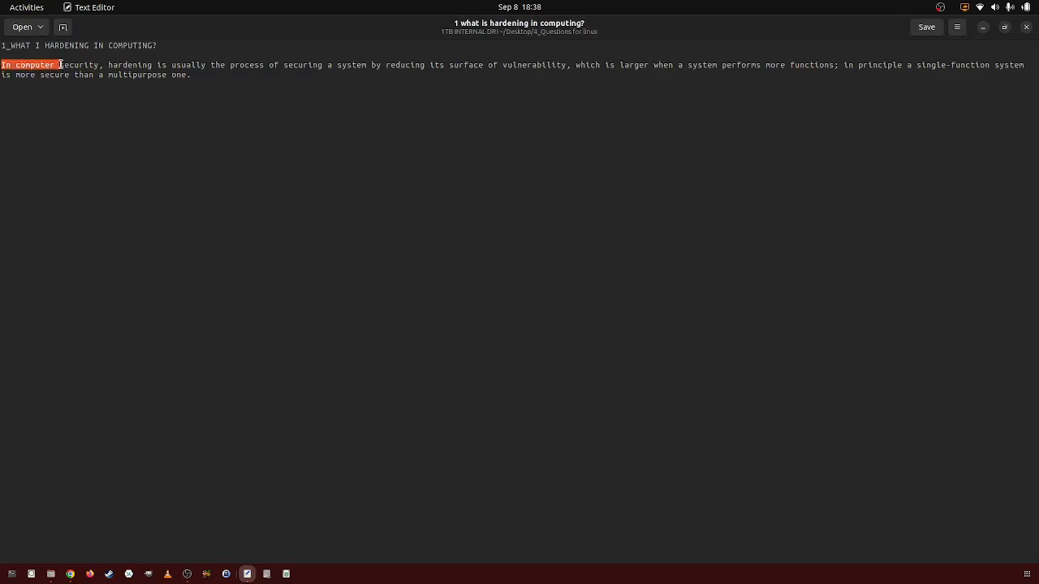
{"action": "left_click_drag", "start_coordinate": [57, 64], "coordinate": [158, 64]}
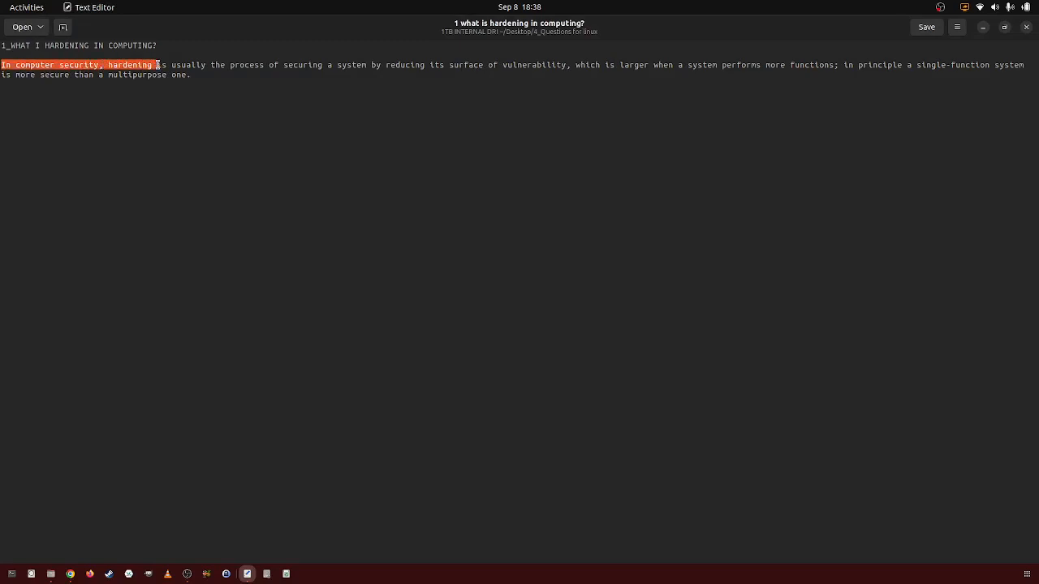
{"action": "left_click_drag", "start_coordinate": [160, 65], "coordinate": [329, 64]}
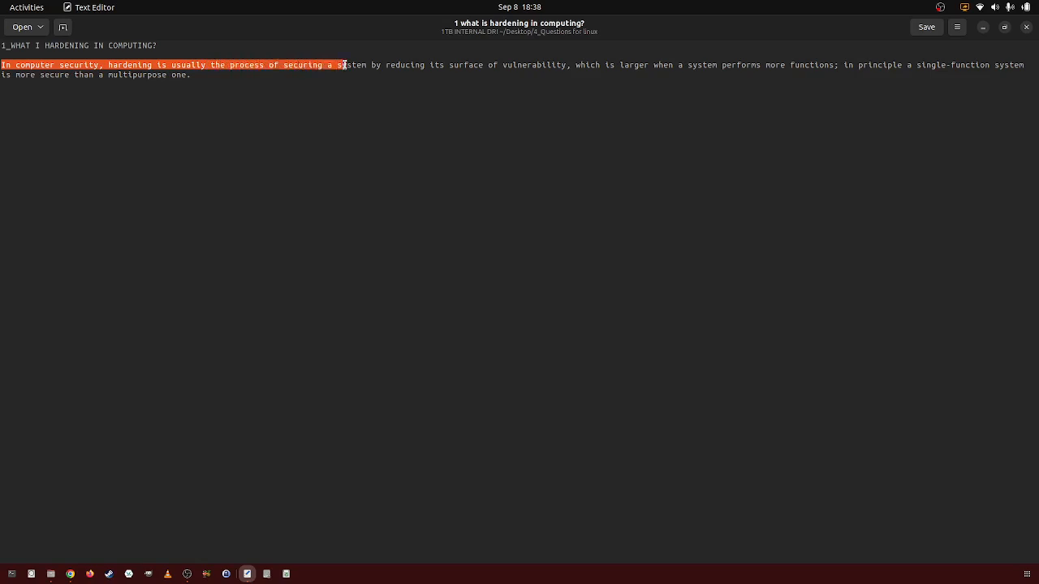
{"action": "left_click_drag", "start_coordinate": [343, 64], "coordinate": [565, 65]}
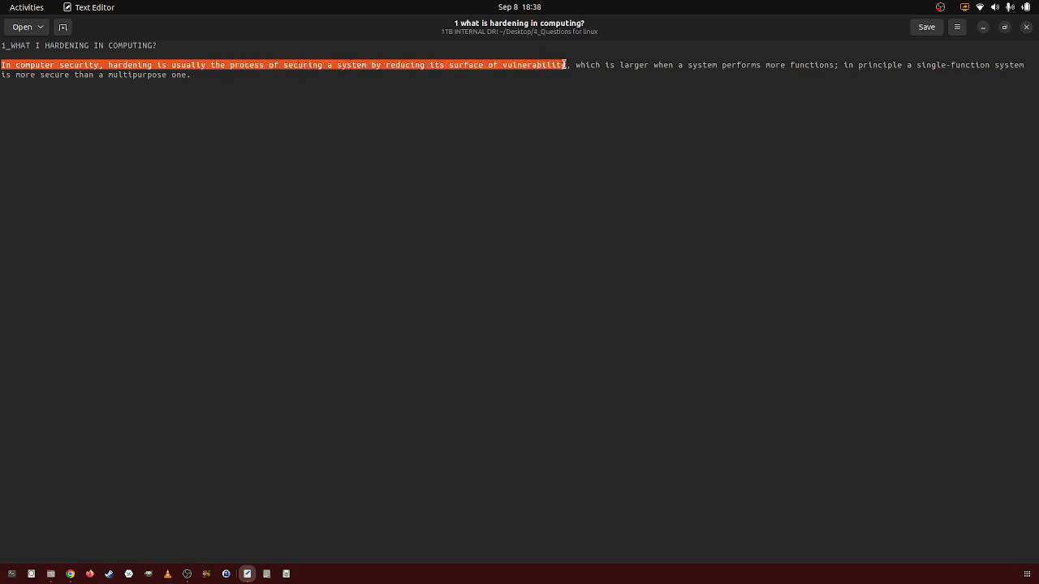
{"action": "left_click_drag", "start_coordinate": [566, 65], "coordinate": [671, 65]}
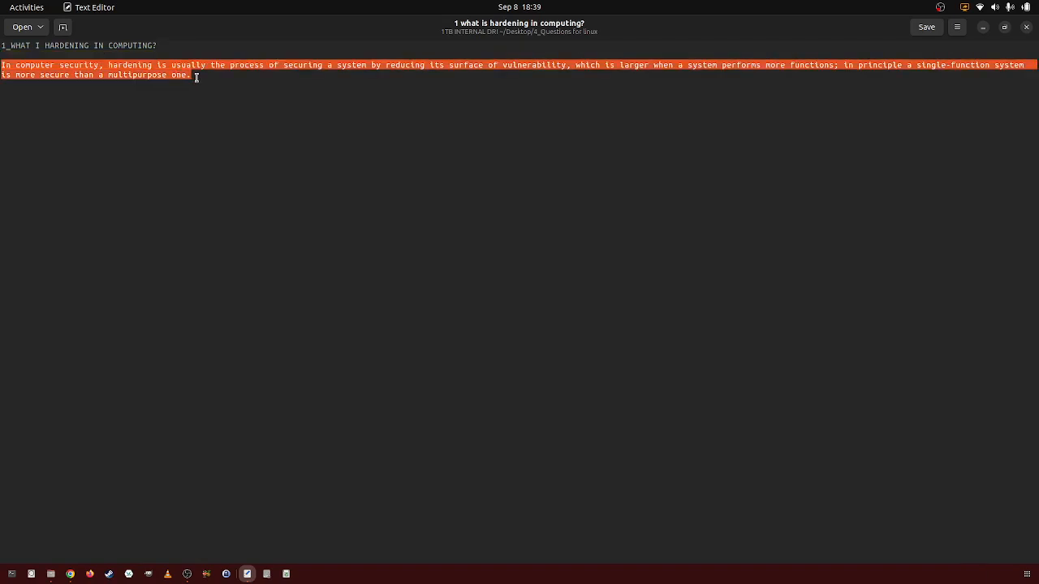
{"action": "left_click", "coordinate": [195, 75]}
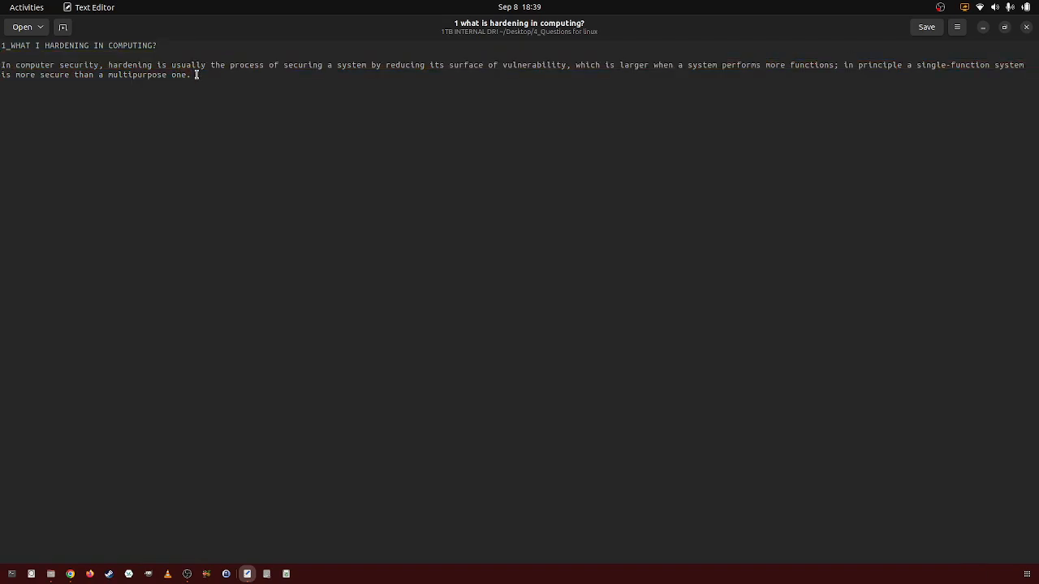
{"action": "mouse_move", "coordinate": [181, 346]}
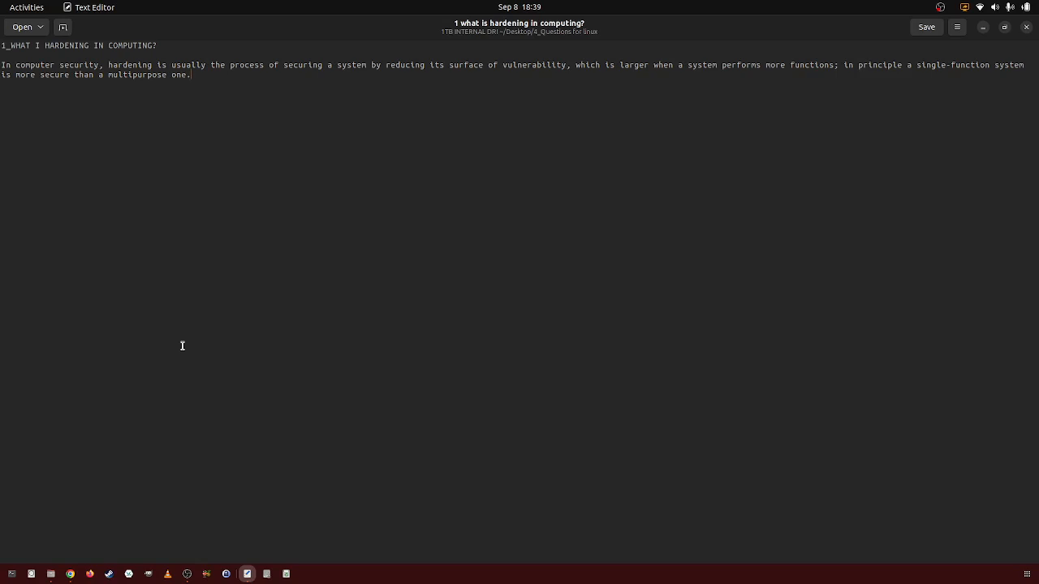
{"action": "mouse_move", "coordinate": [185, 473]}
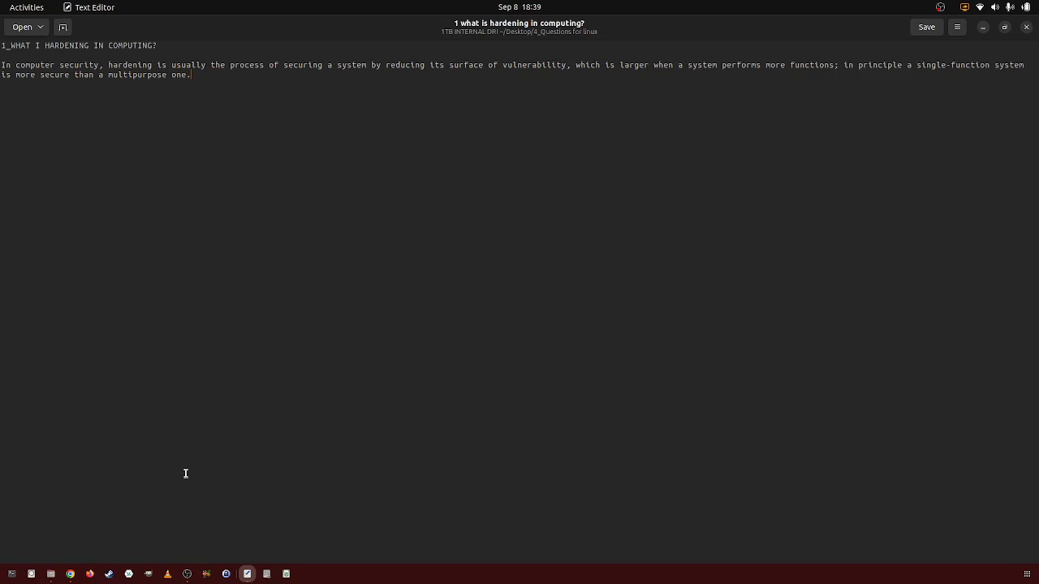
{"action": "mouse_move", "coordinate": [197, 580]}
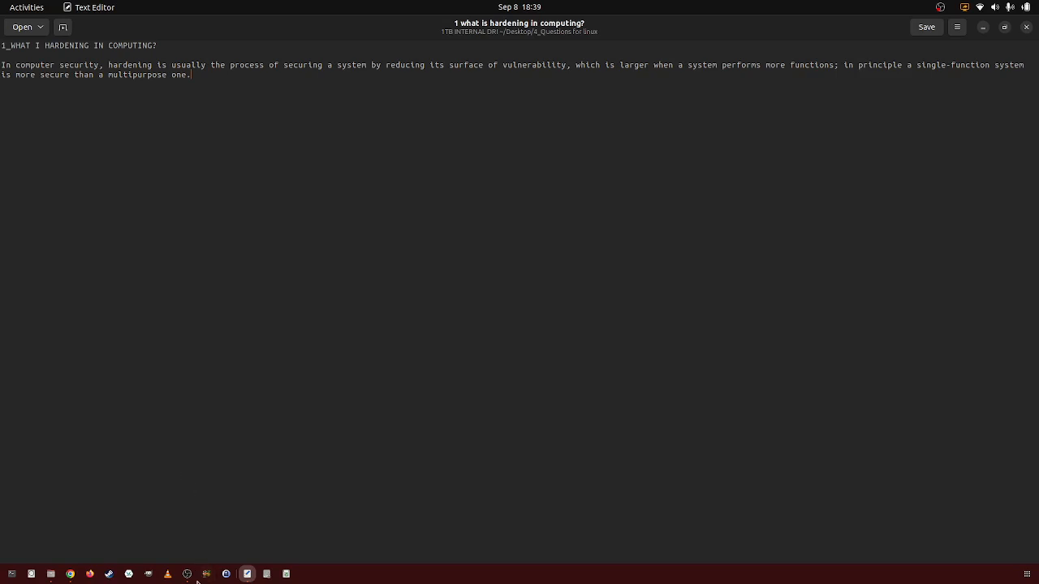